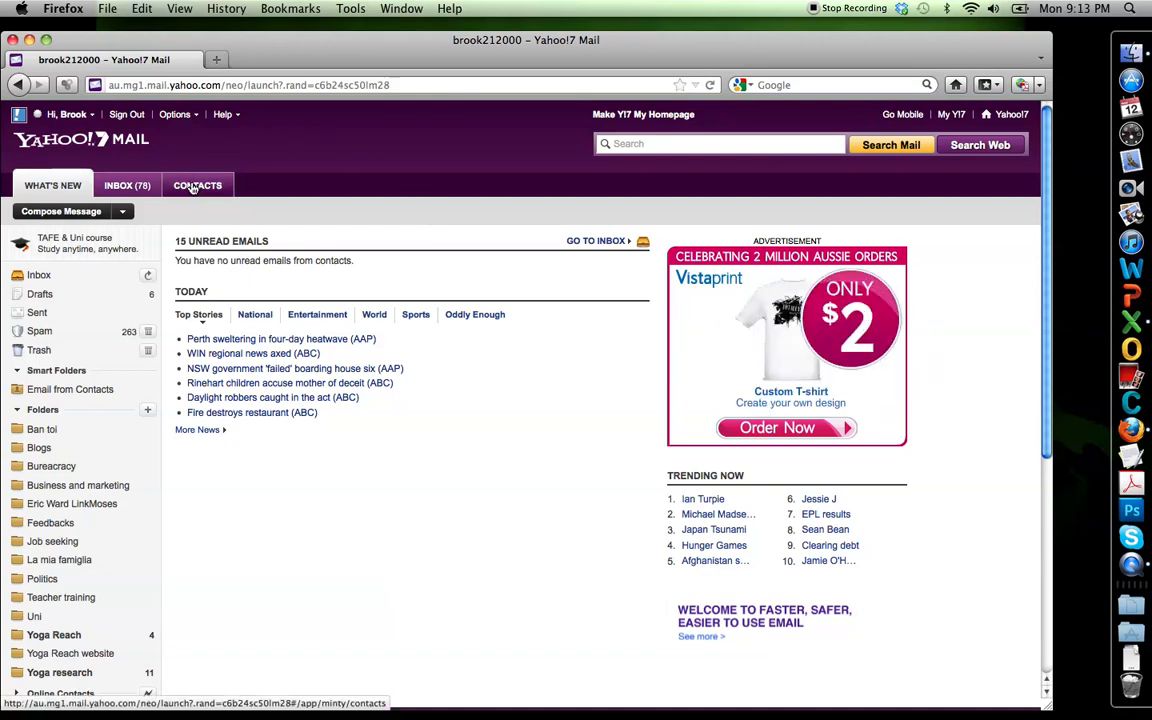
# Go to Contacts and choose Export All from the Actions menu
pyautogui.click(197, 185)
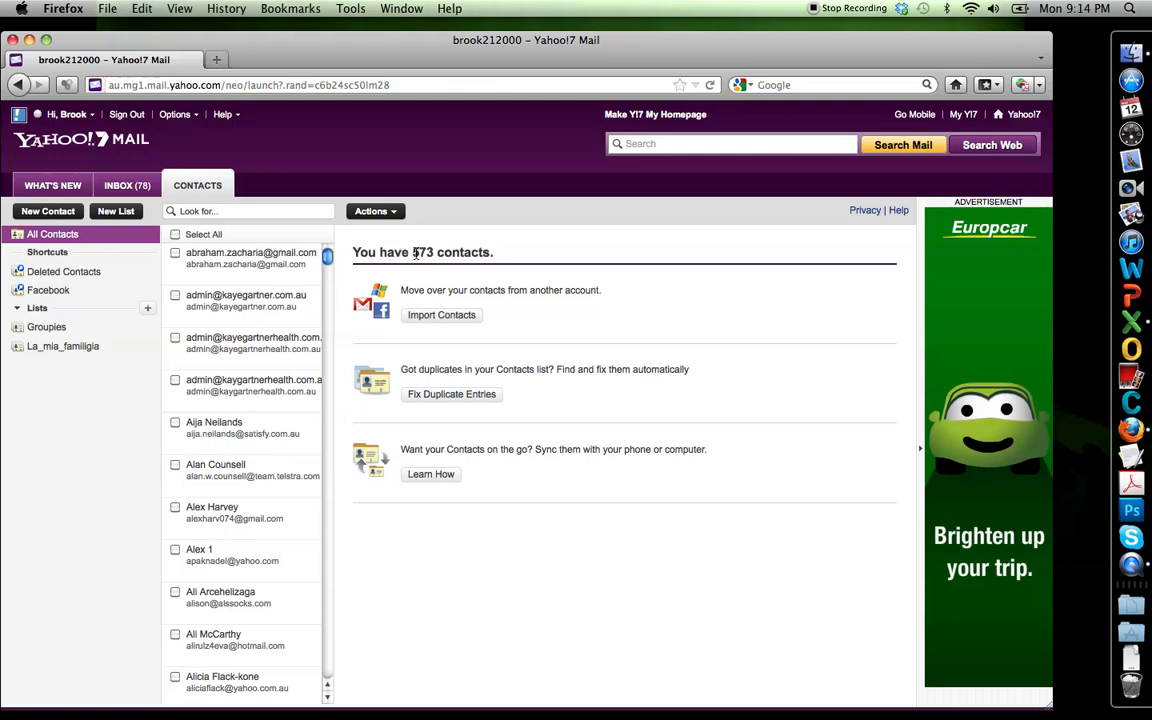
pyautogui.moveTo(393, 211)
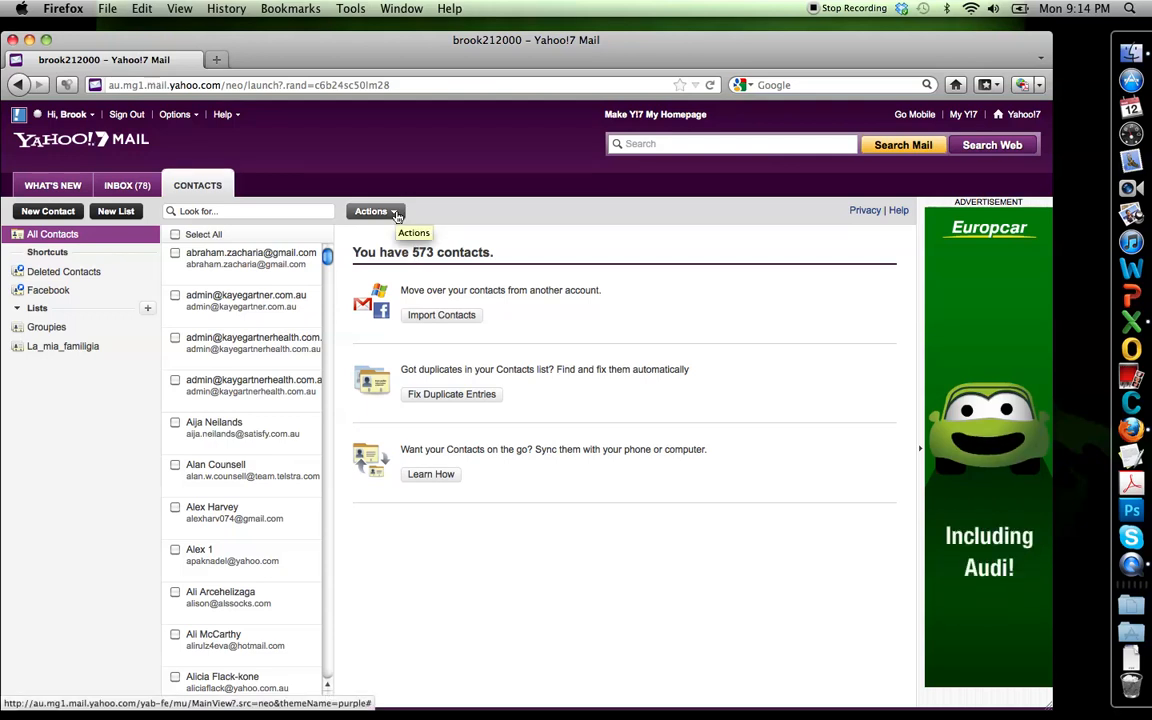
pyautogui.click(374, 211)
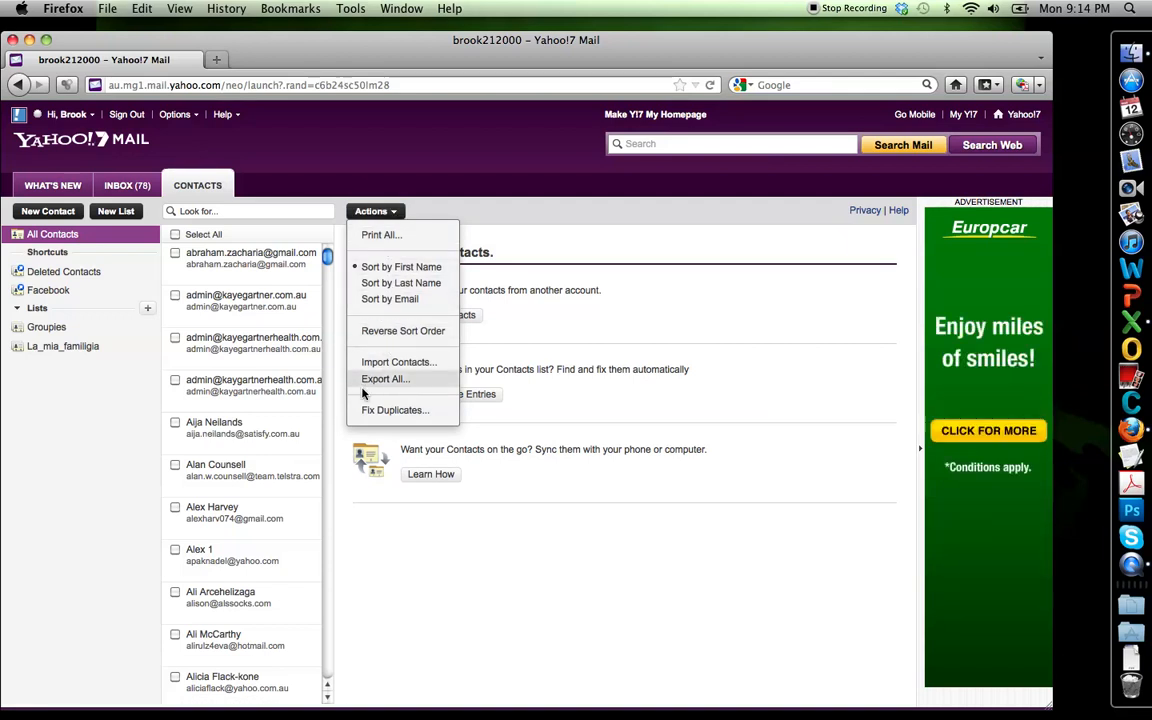
pyautogui.click(385, 379)
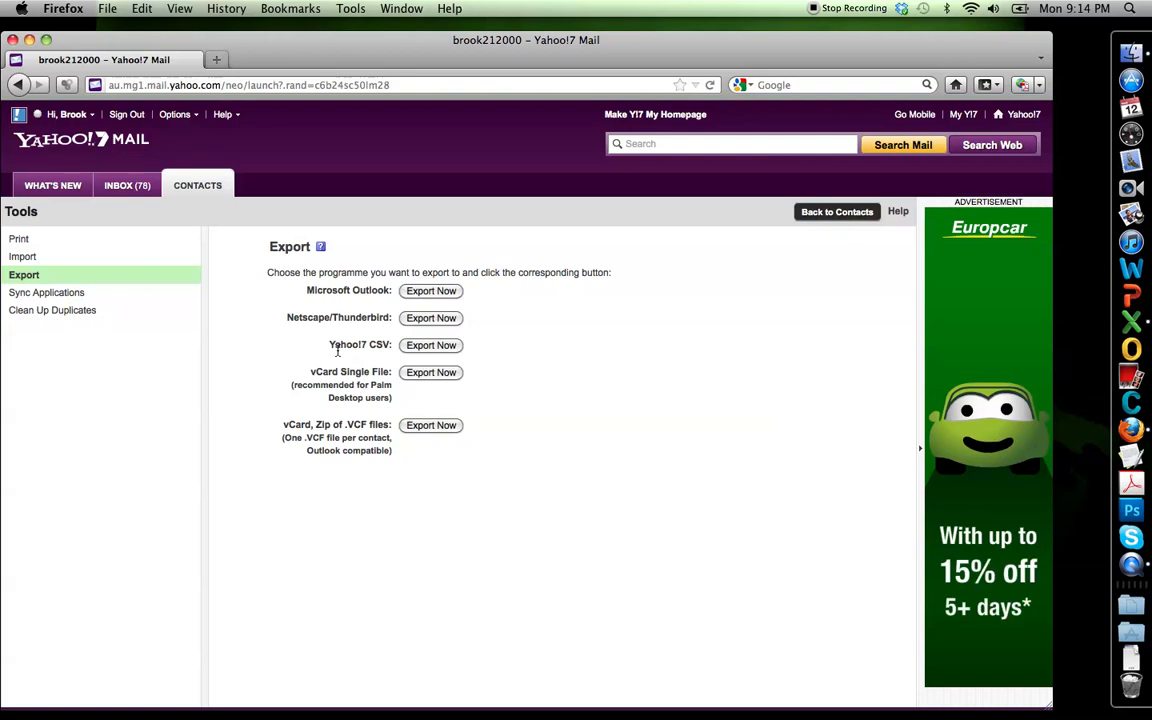
# Export contacts as Yahoo!7 CSV, entering verification code 'z6Mtye'
pyautogui.doubleClick(358, 344)
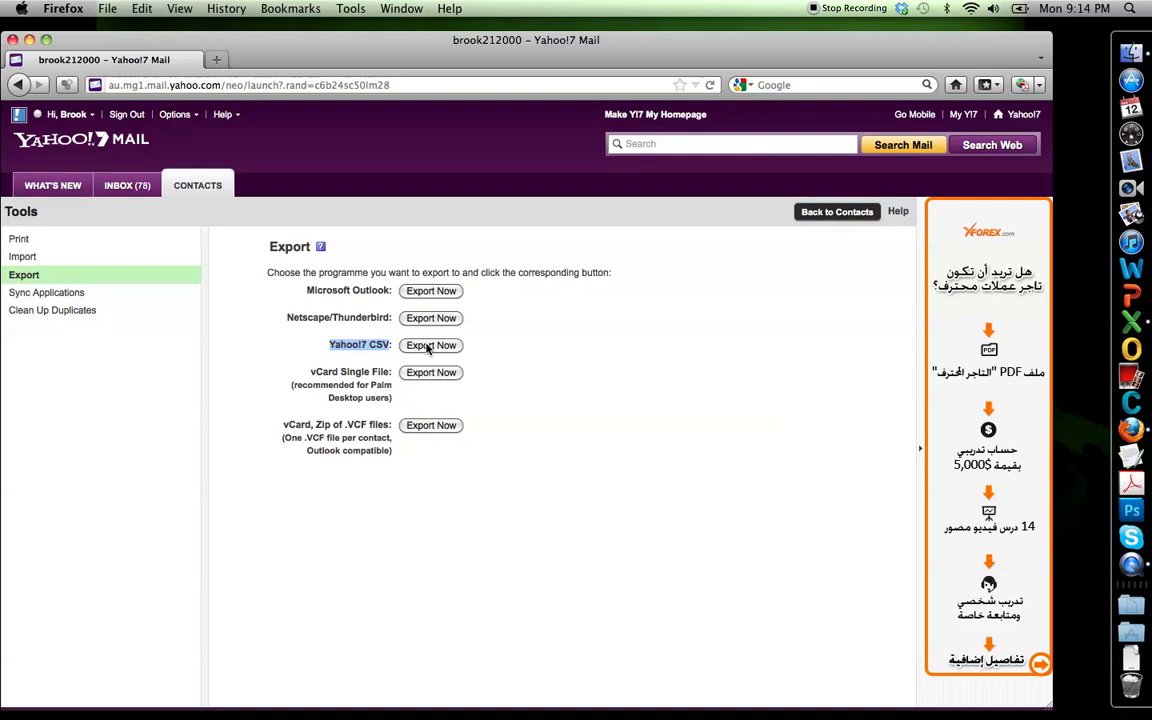
pyautogui.click(430, 345)
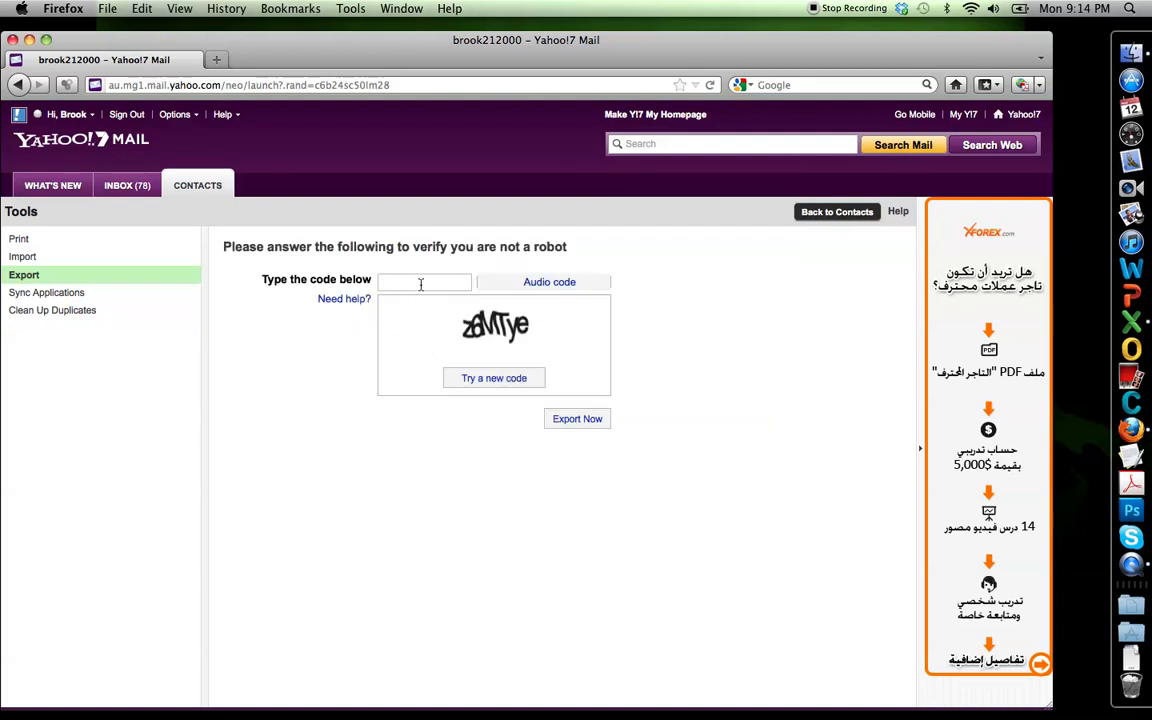
pyautogui.write('z')
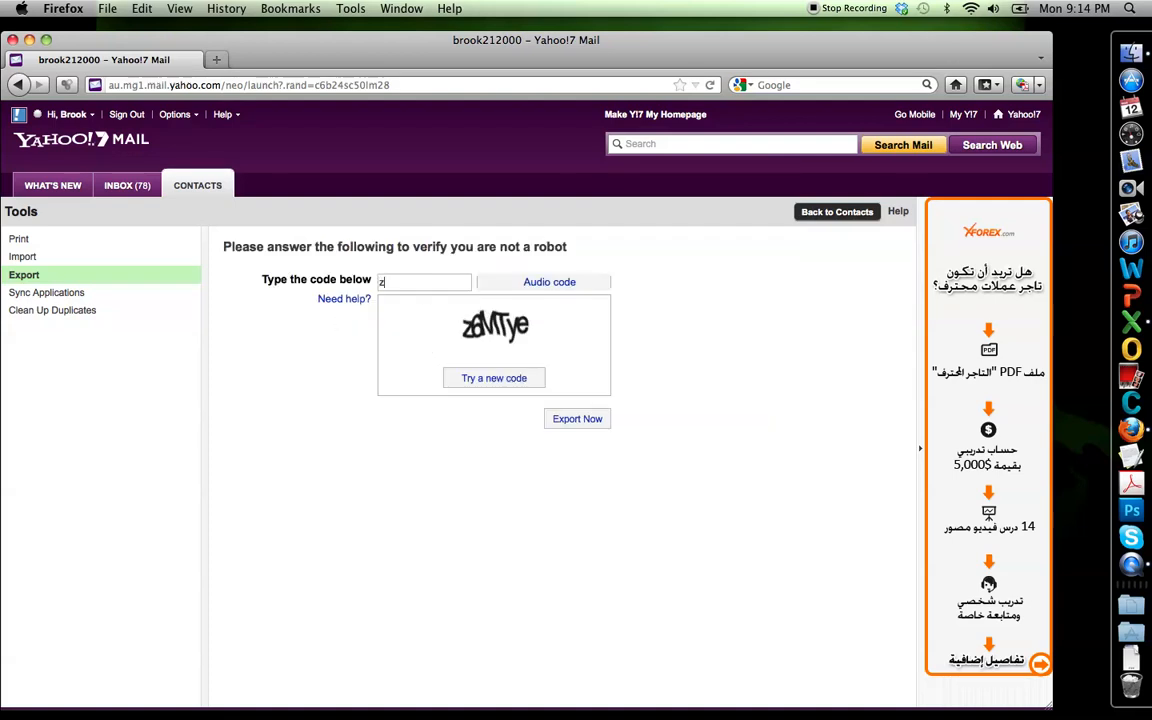
pyautogui.write('6')
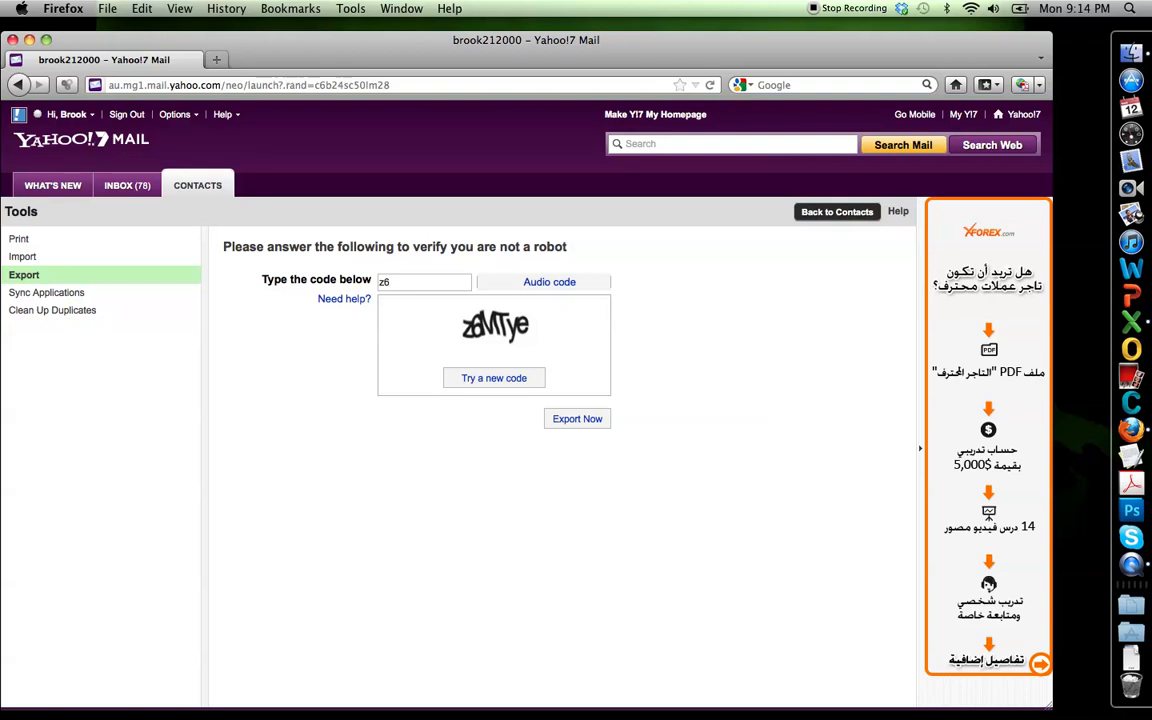
pyautogui.write('Mt')
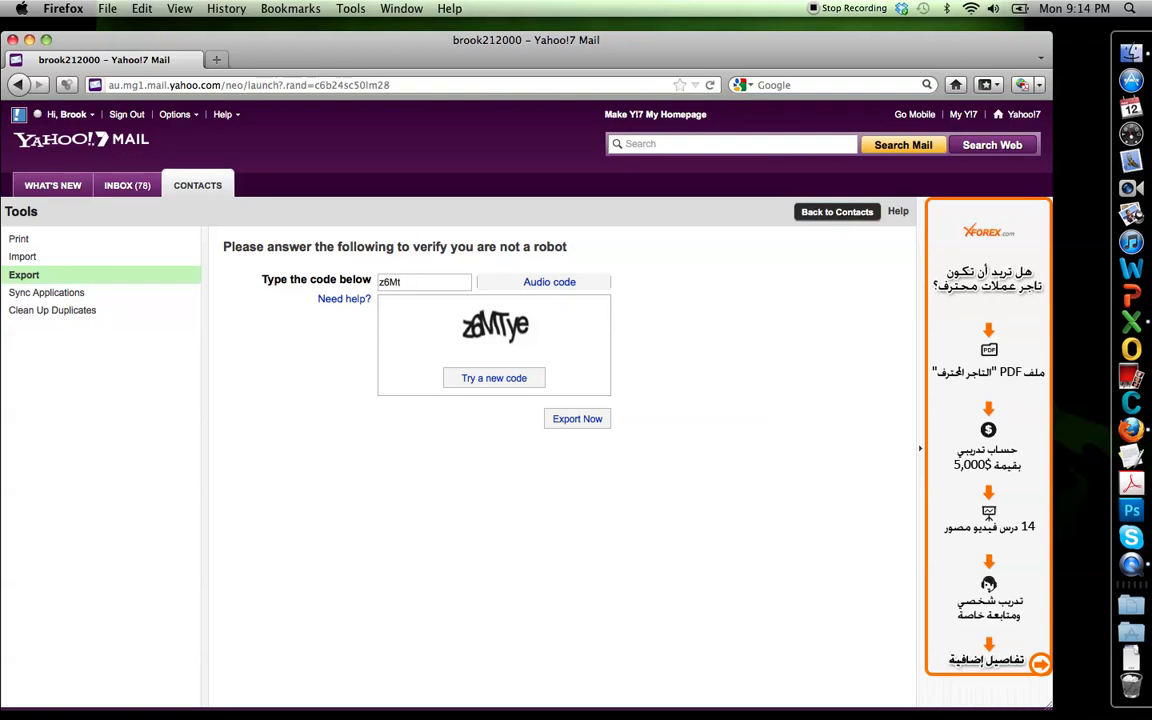
pyautogui.write('ye')
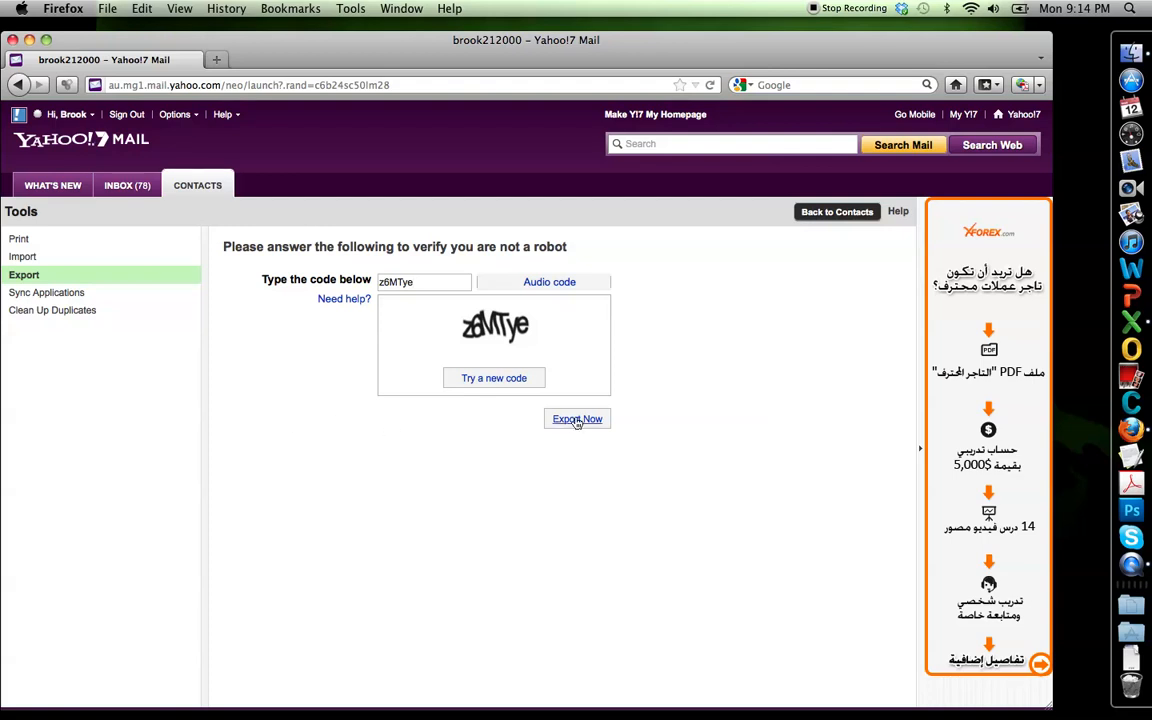
pyautogui.click(576, 418)
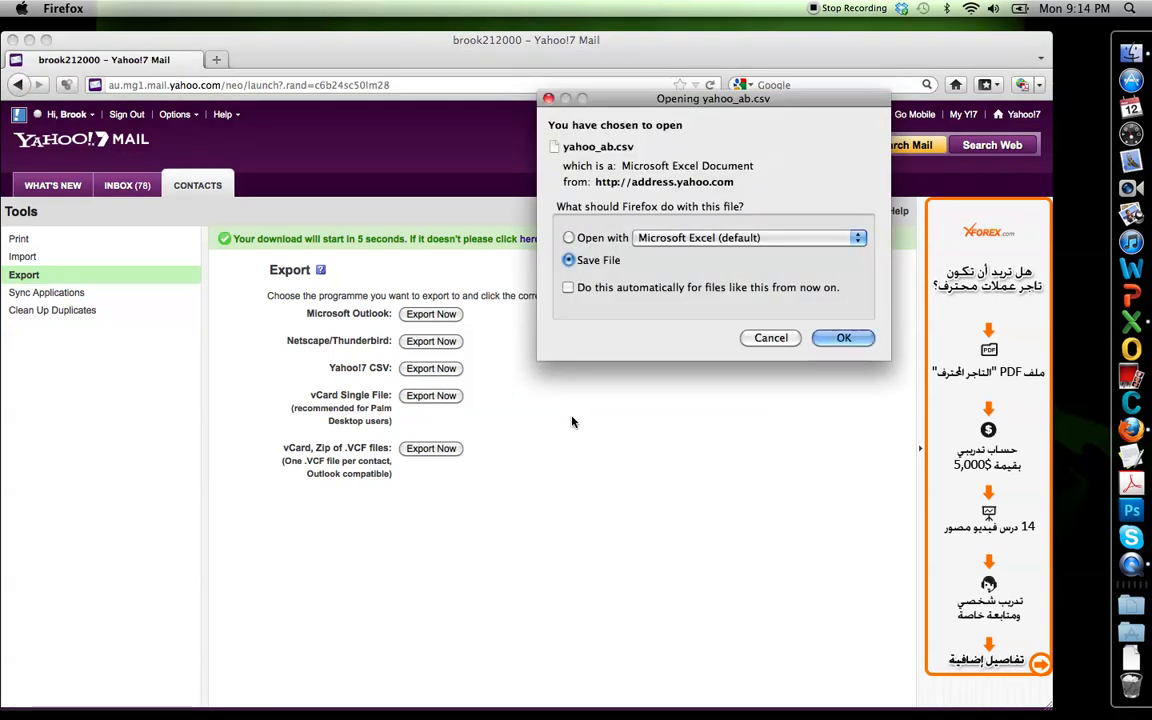
pyautogui.moveTo(677, 344)
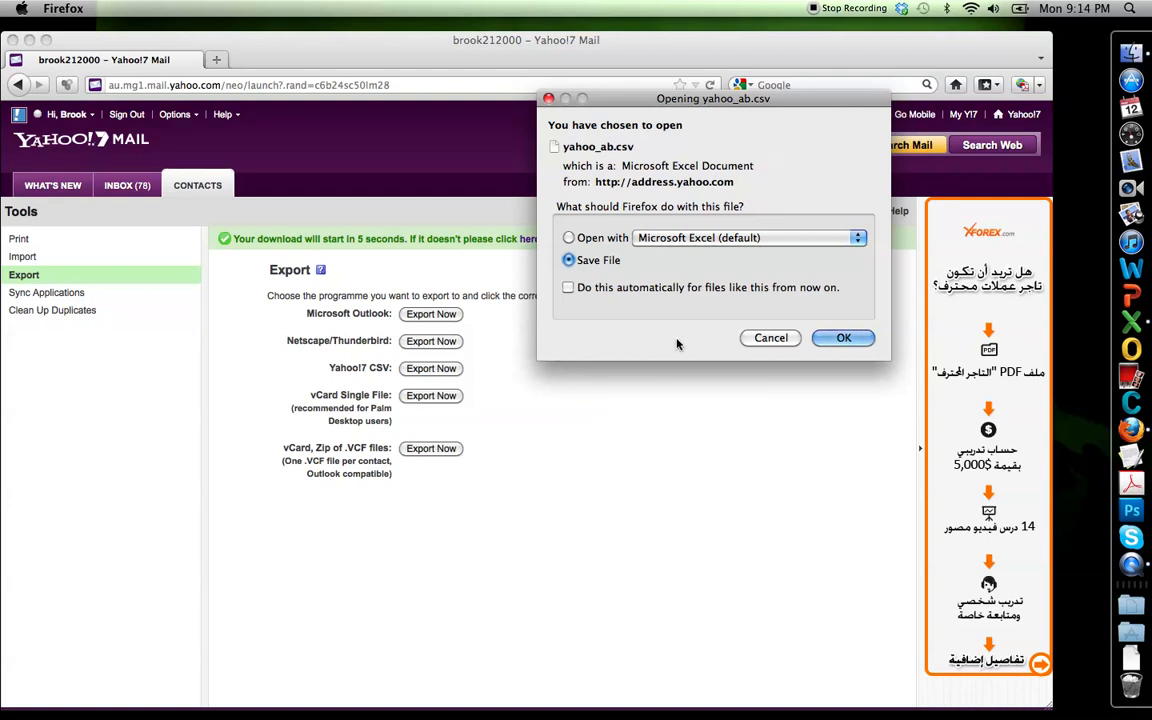
# Save the downloaded yahoo_ab.csv to the Desktop
pyautogui.click(843, 337)
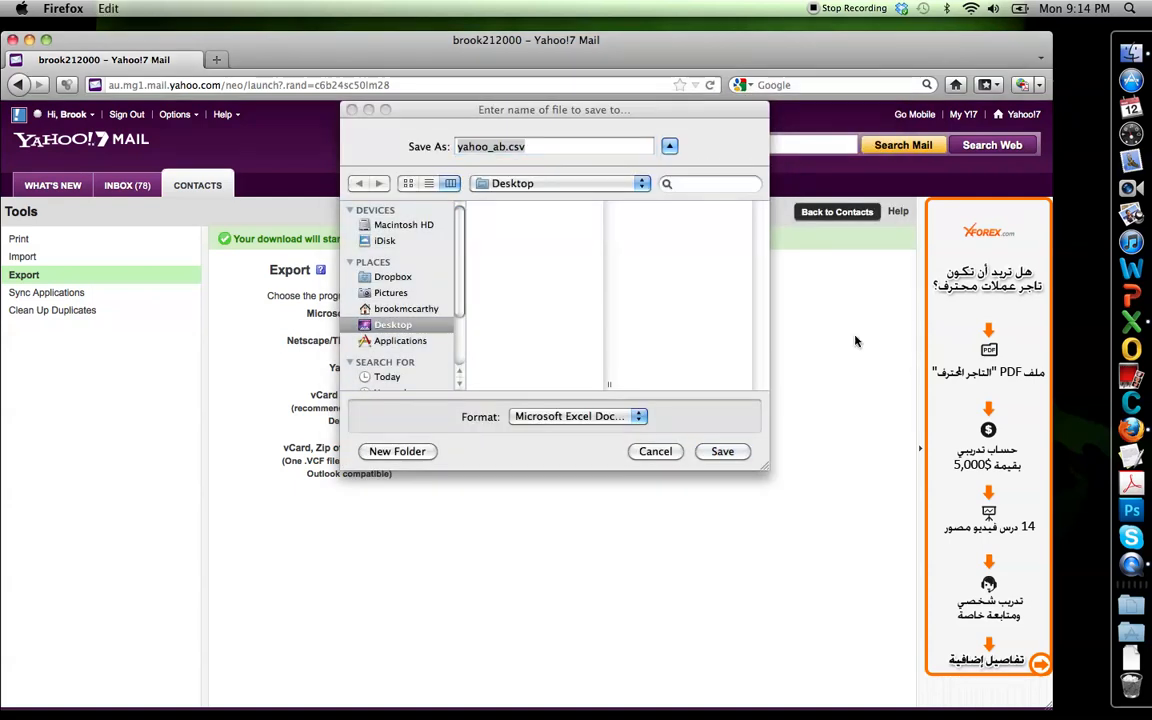
pyautogui.click(722, 451)
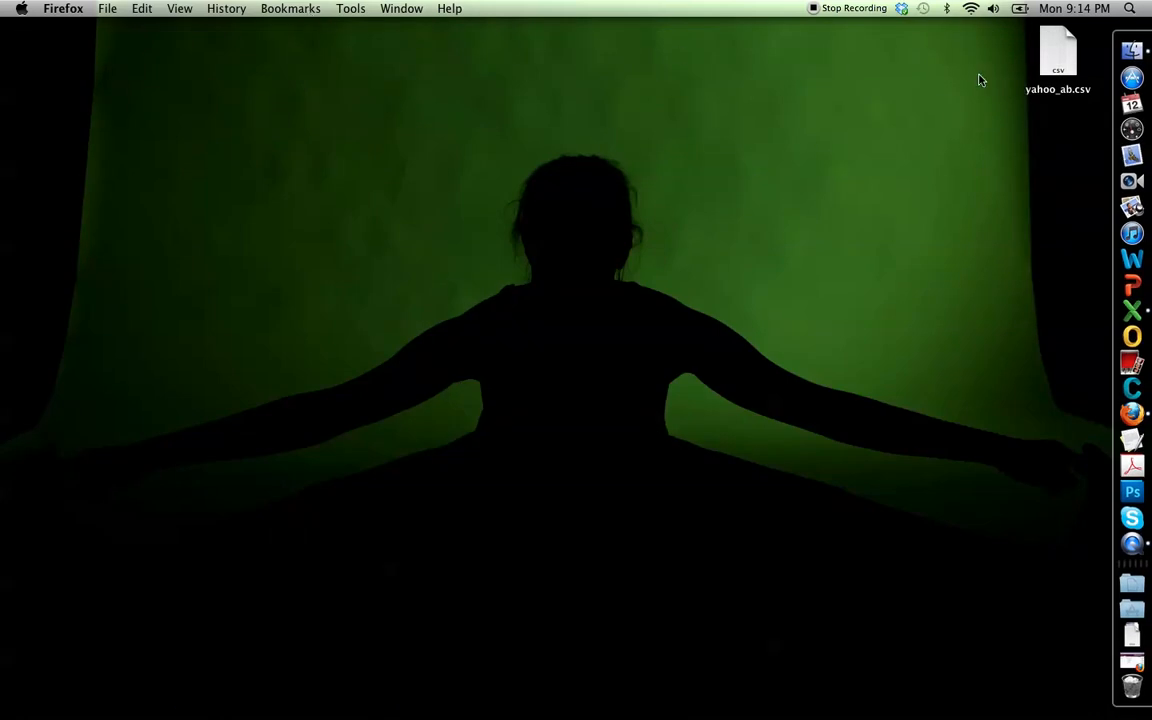
# Open yahoo_ab.csv in Excel and delete the Middle and Nickname columns
pyautogui.doubleClick(1060, 50)
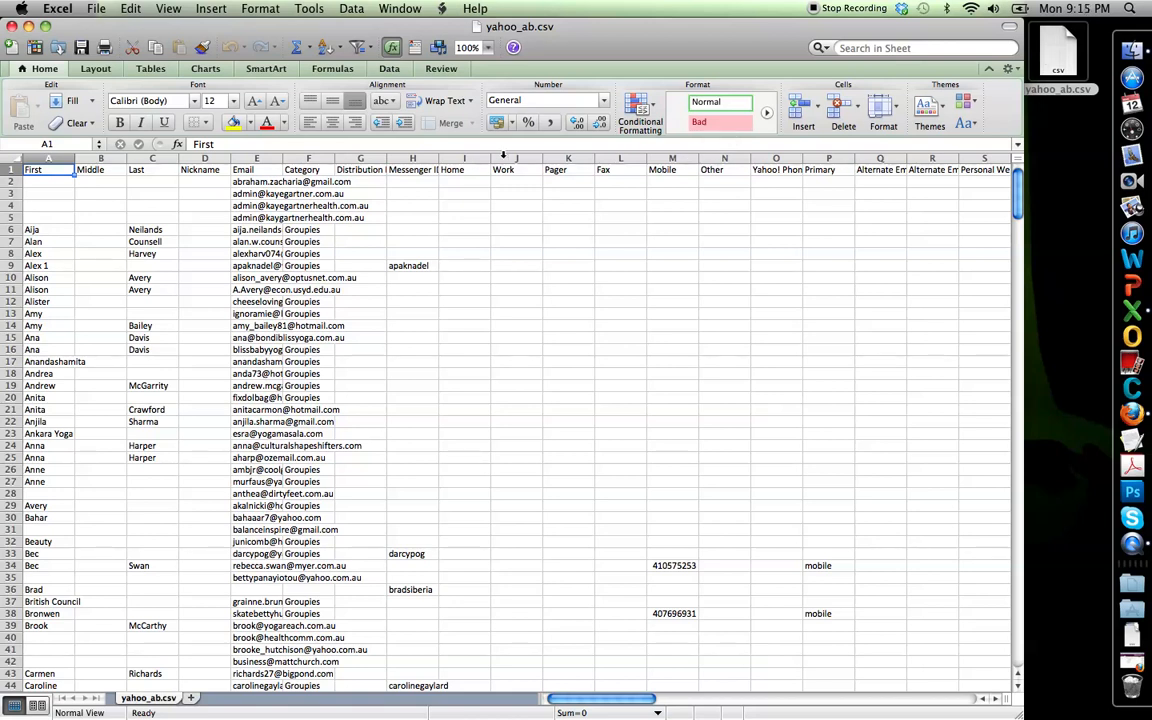
pyautogui.click(105, 157)
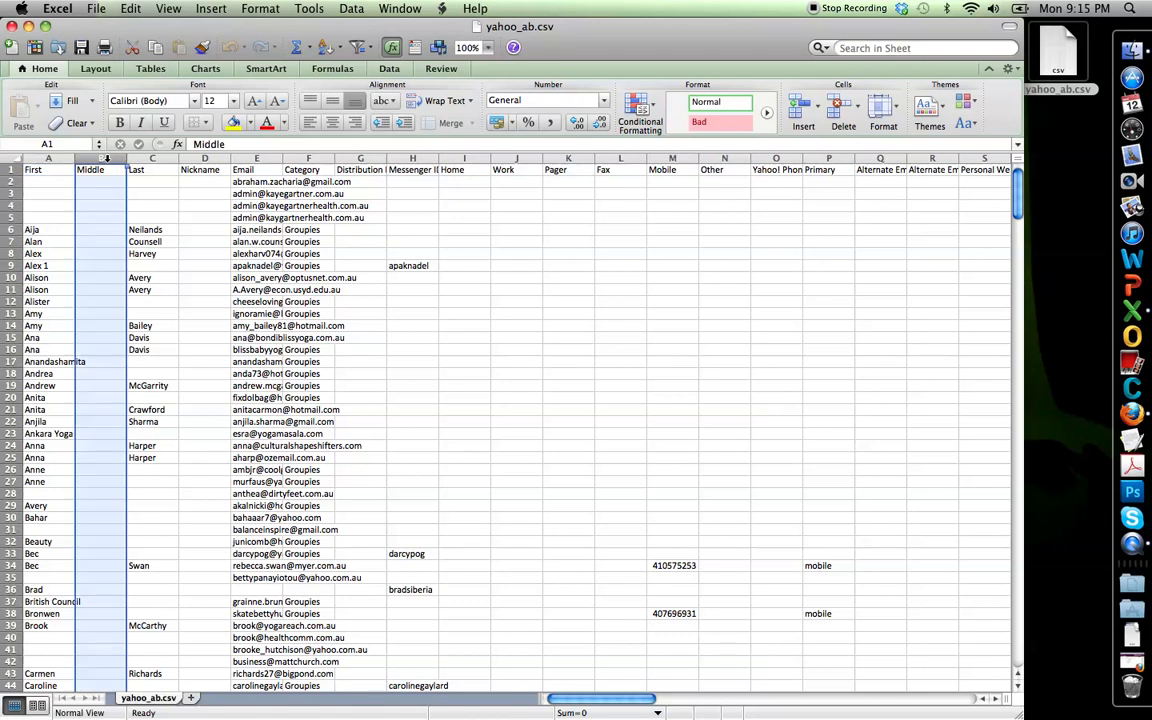
pyautogui.click(96, 169)
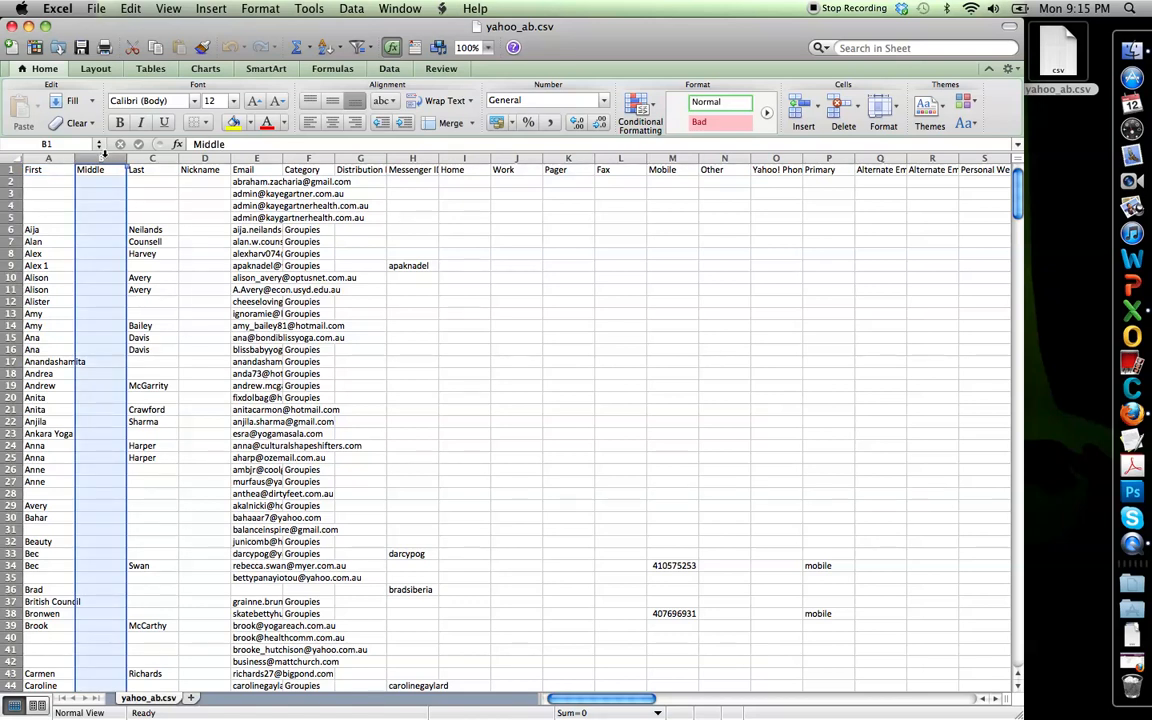
pyautogui.rightClick(104, 168)
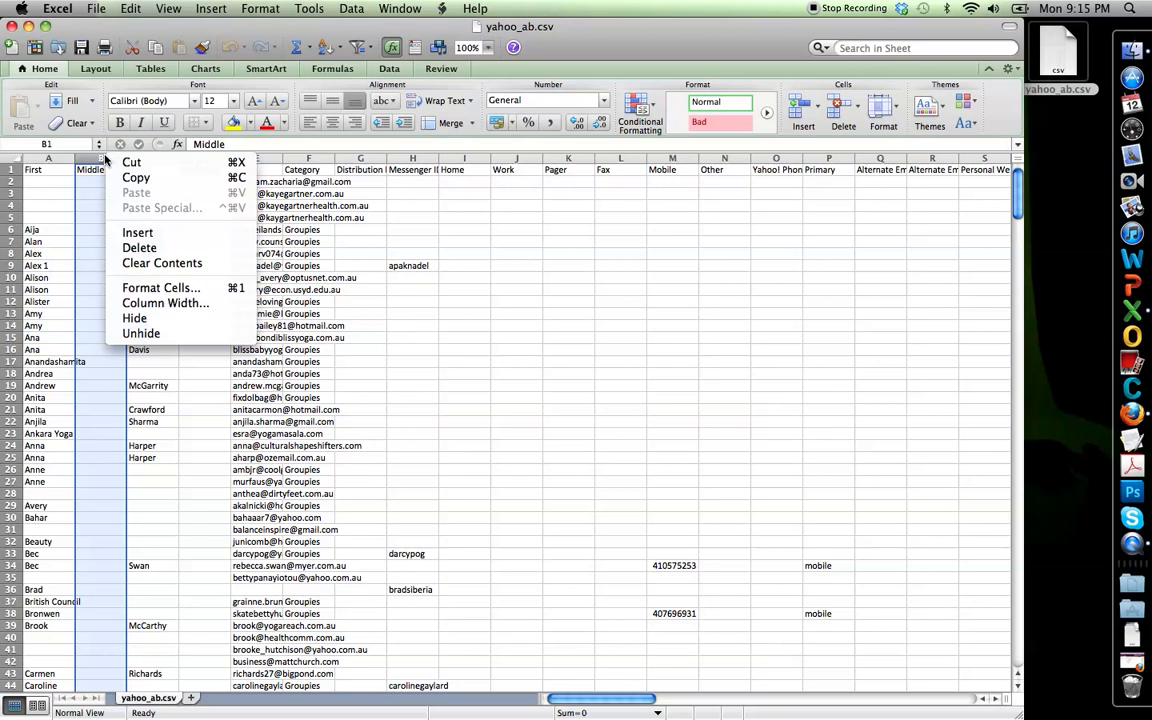
pyautogui.moveTo(140, 247)
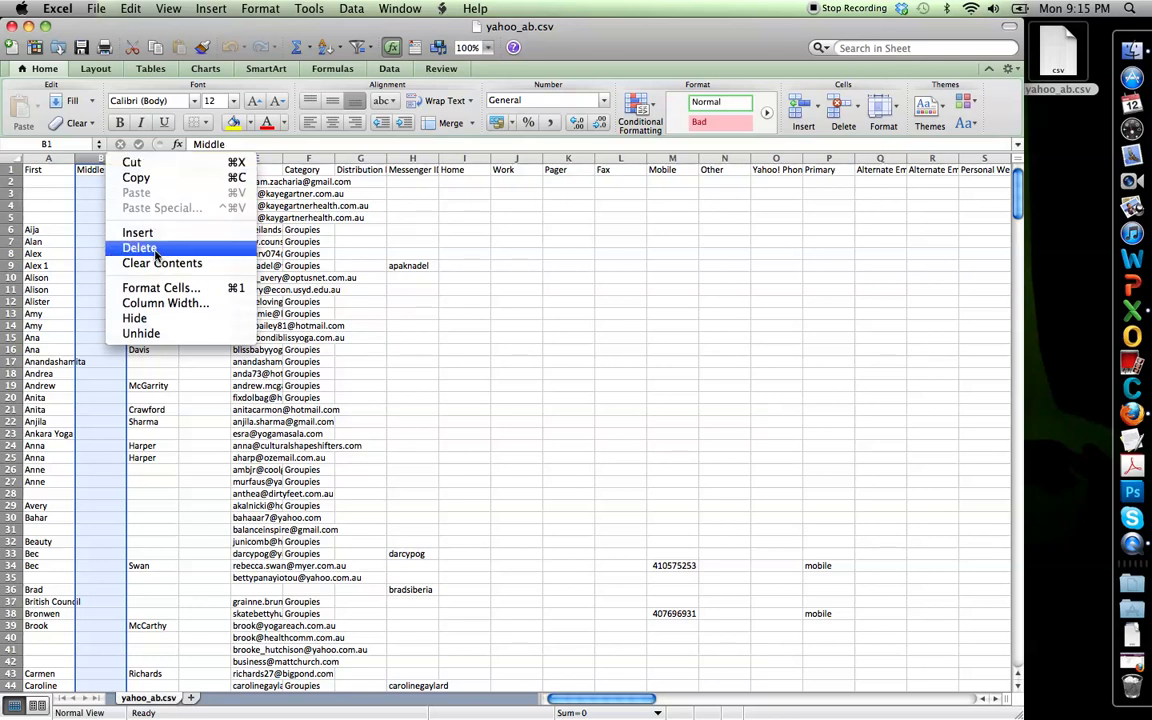
pyautogui.click(140, 247)
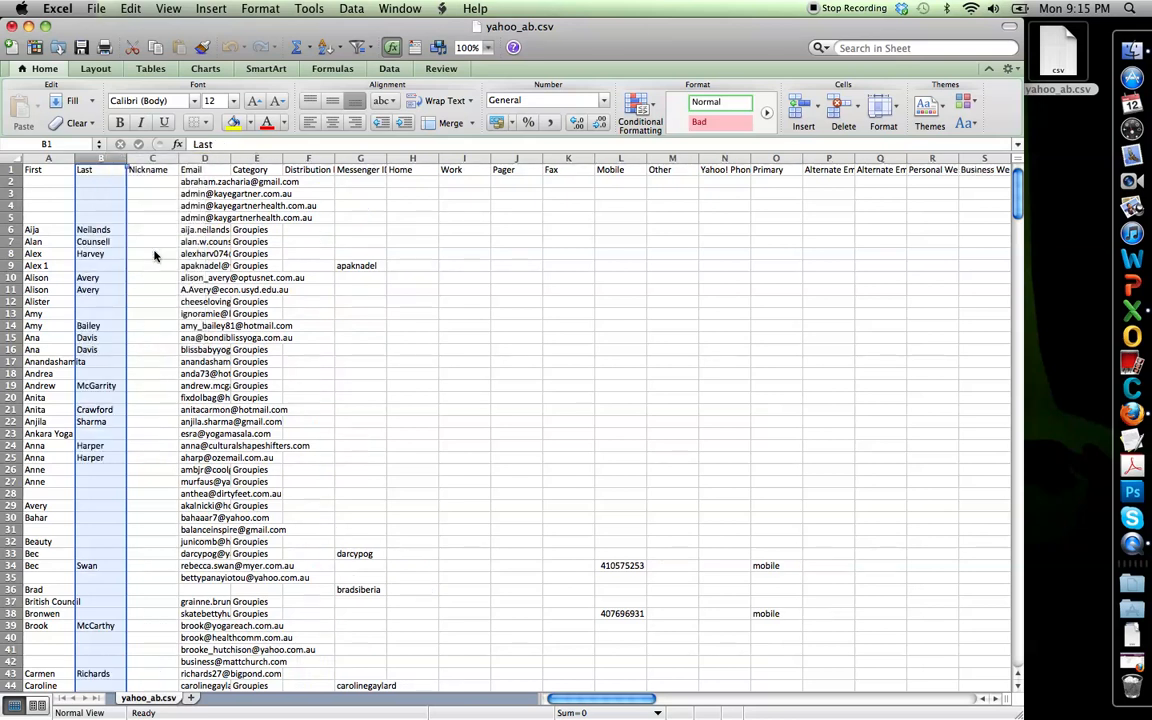
pyautogui.rightClick(147, 169)
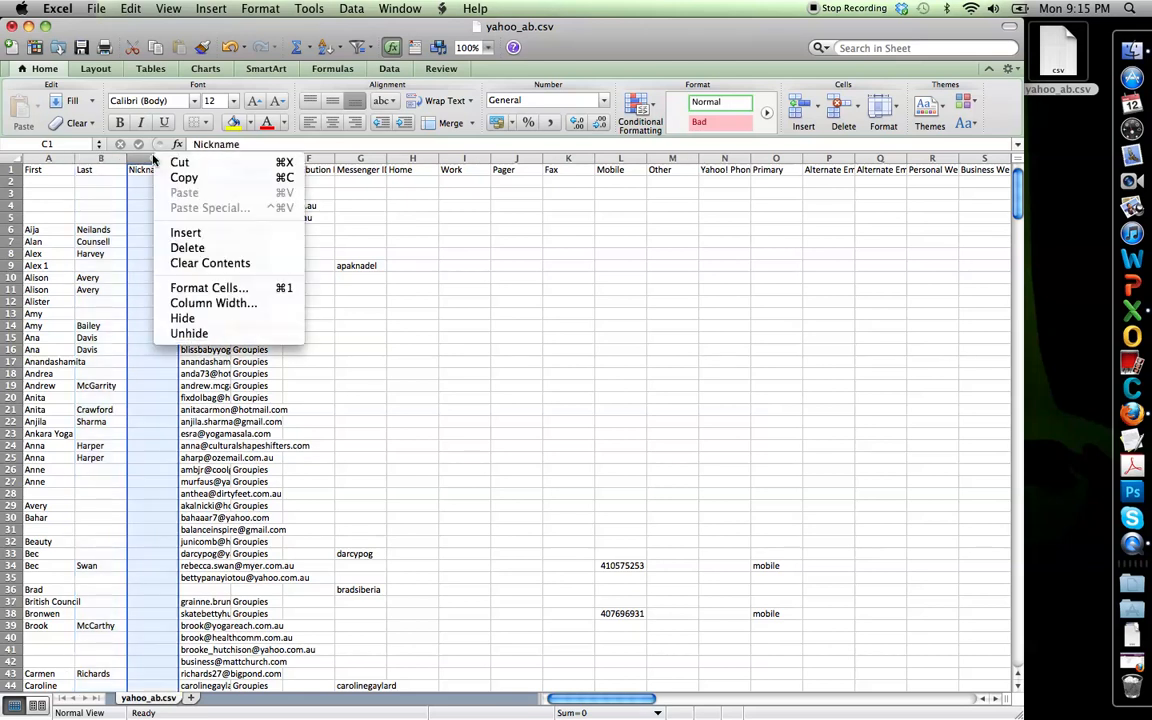
pyautogui.click(187, 247)
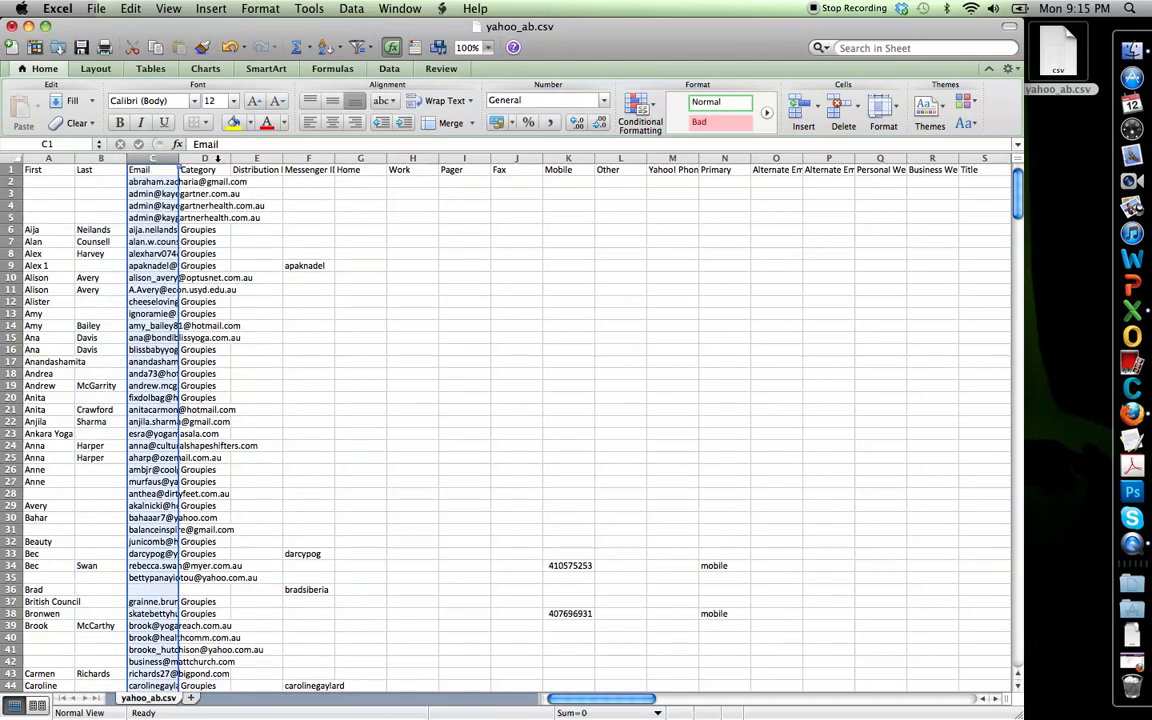
pyautogui.click(204, 169)
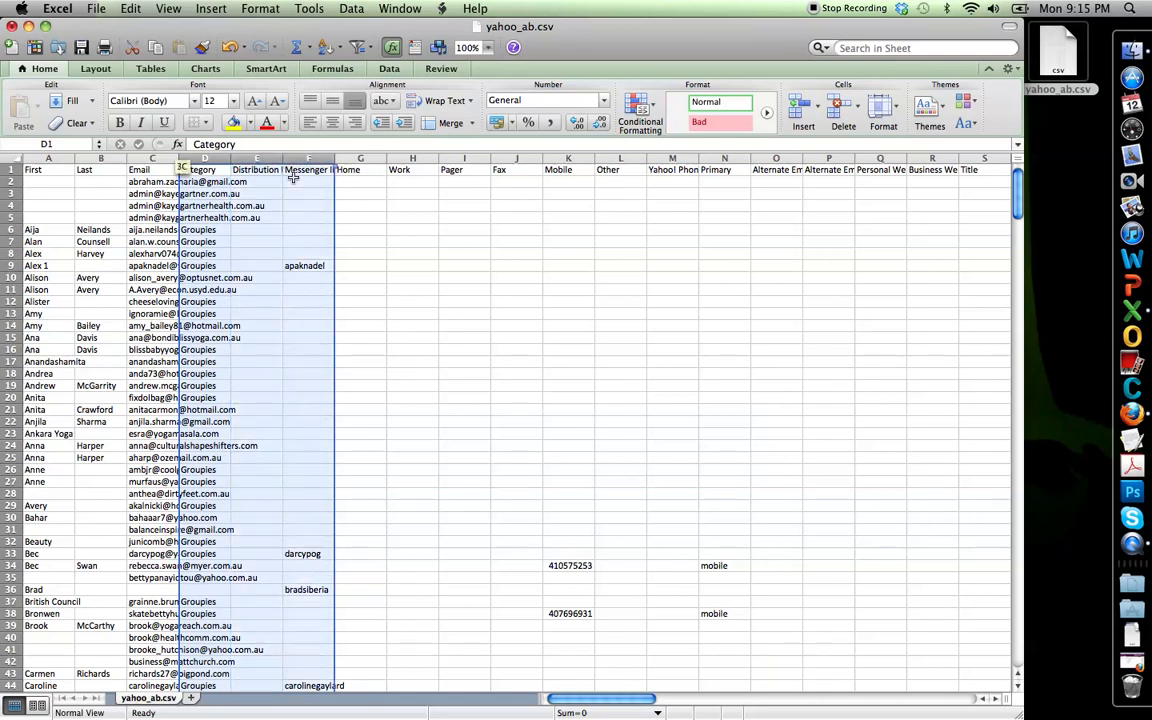
# Delete all columns from Category through BA, keeping only First, Last and Email
pyautogui.hscroll(3)
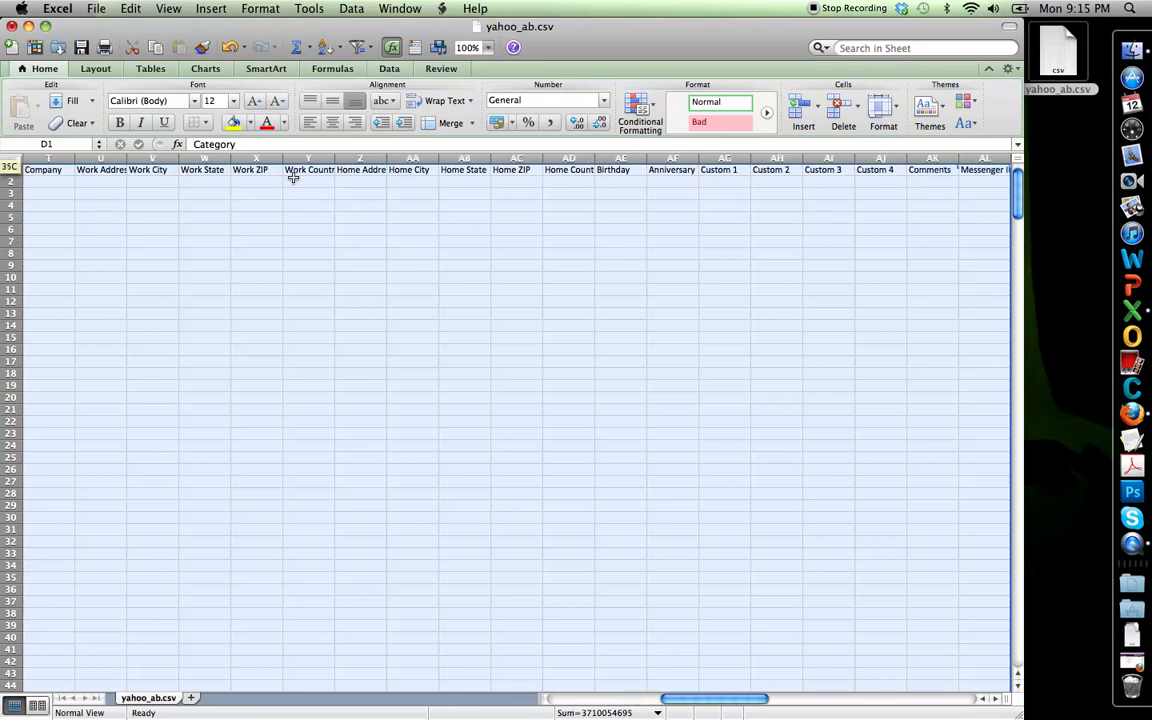
pyautogui.hscroll(3)
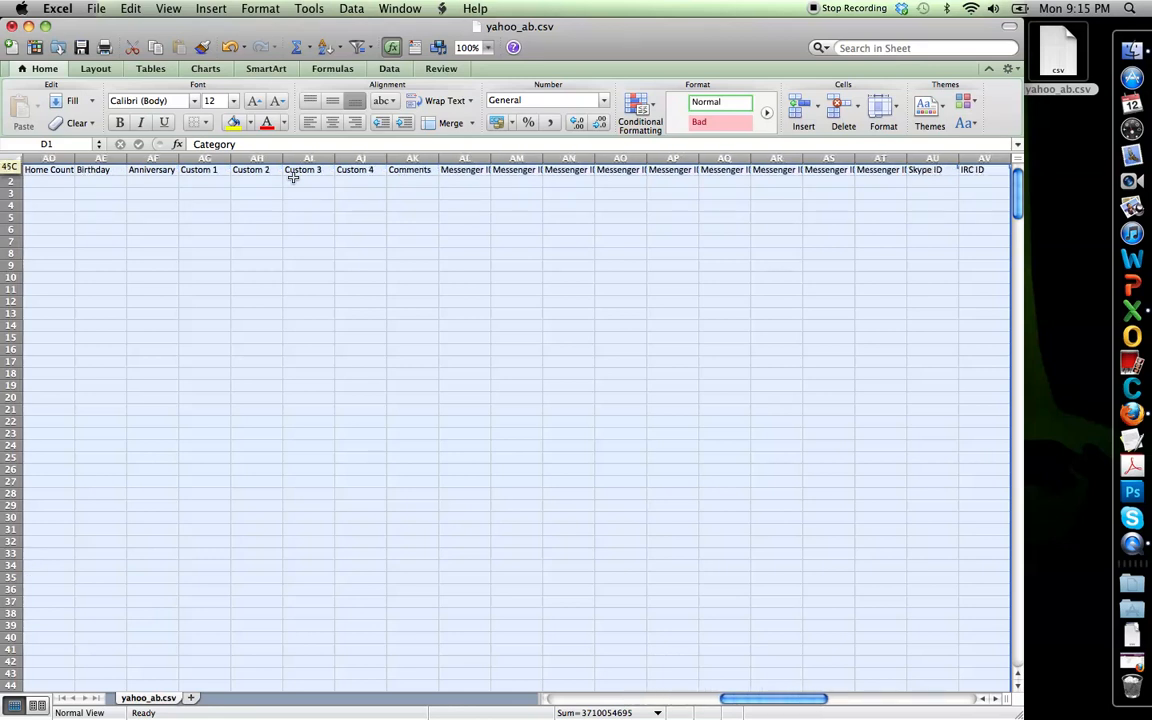
pyautogui.hscroll(3)
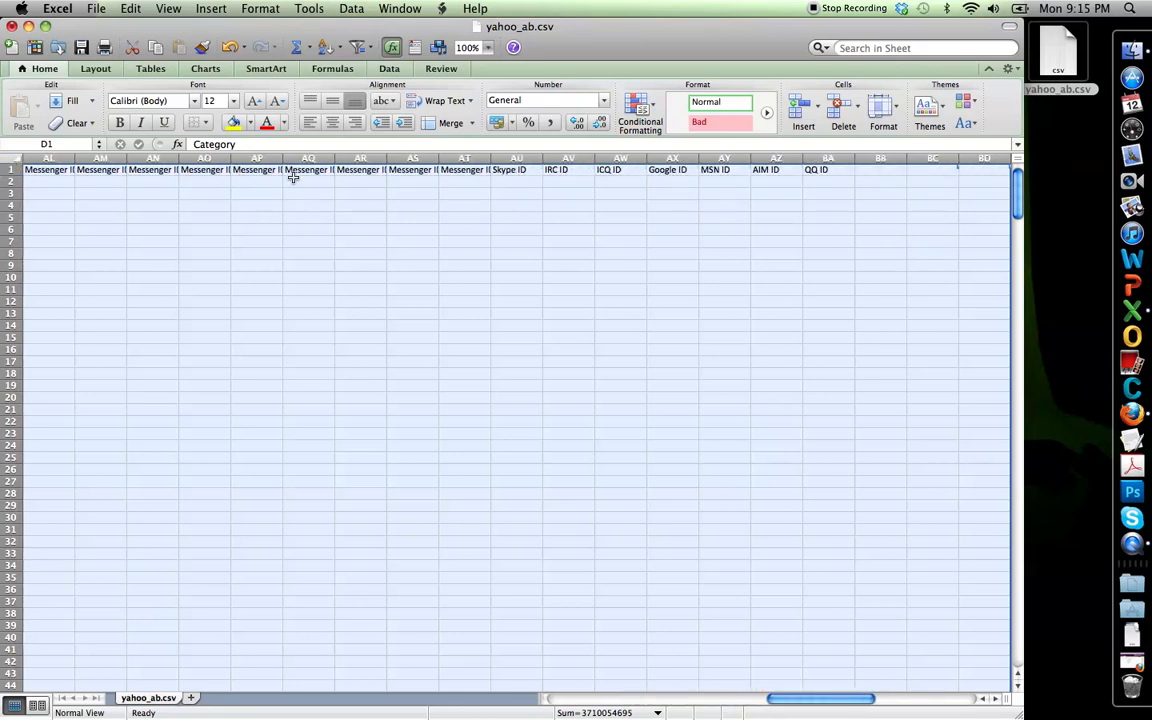
pyautogui.rightClick(308, 175)
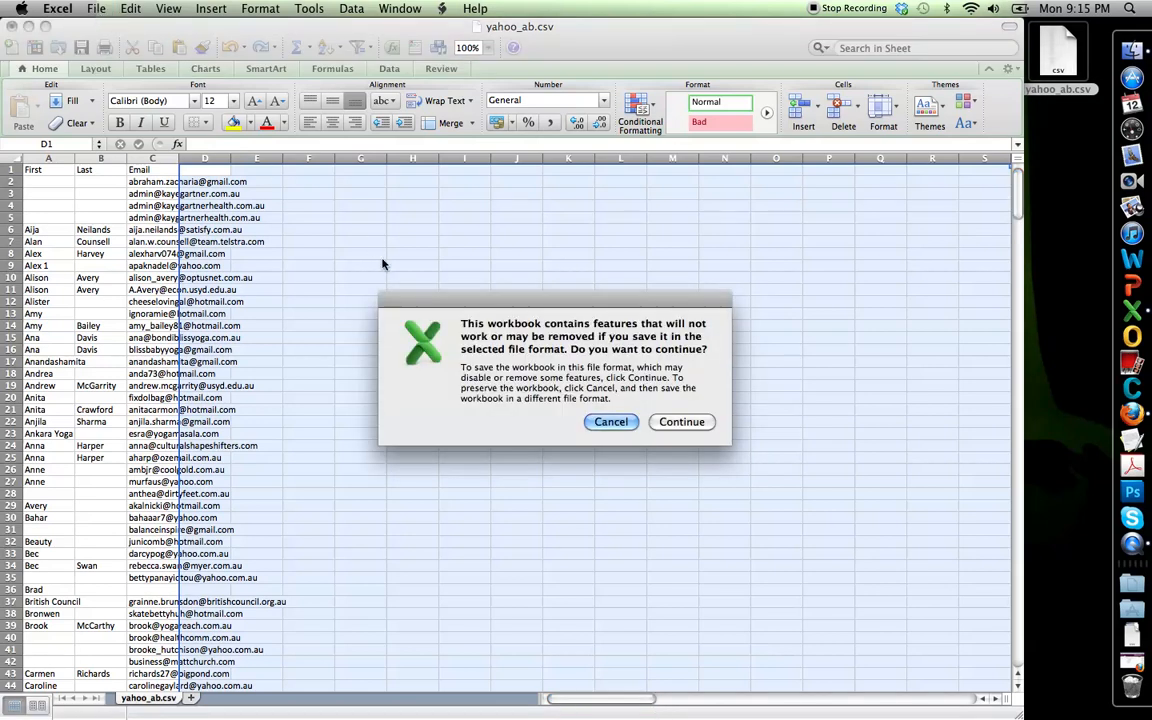
# Keep the CSV format and save yahoo_ab.csv while closing it
pyautogui.click(682, 422)
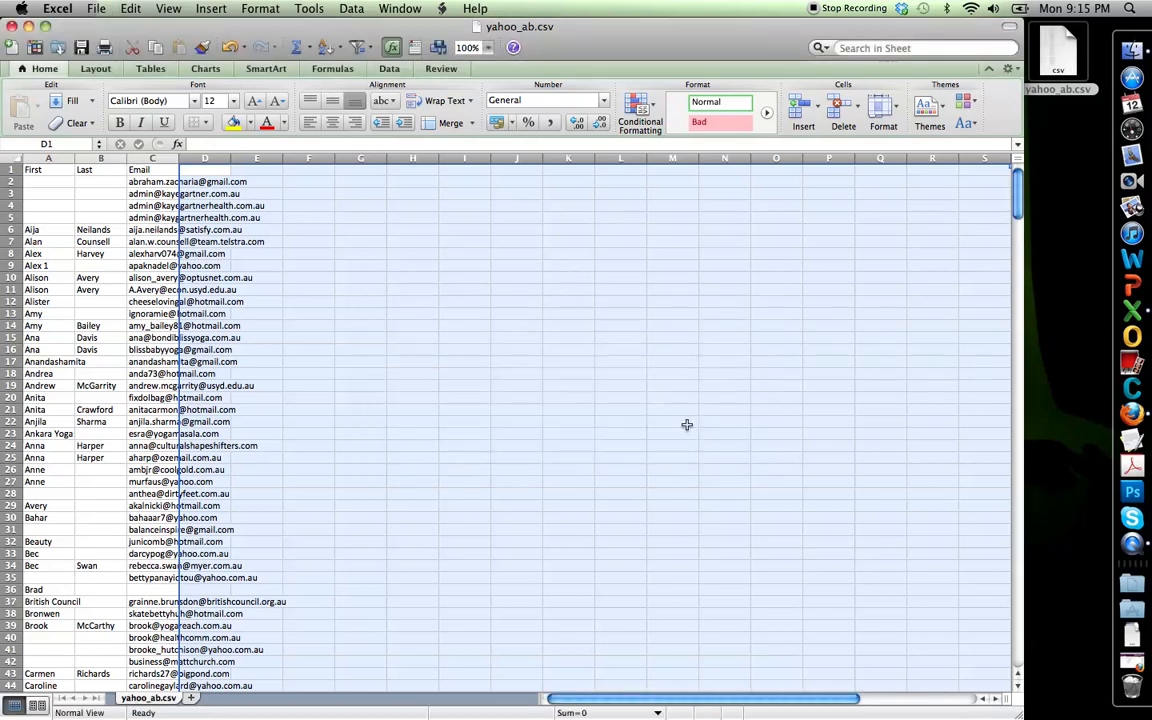
pyautogui.moveTo(699, 403)
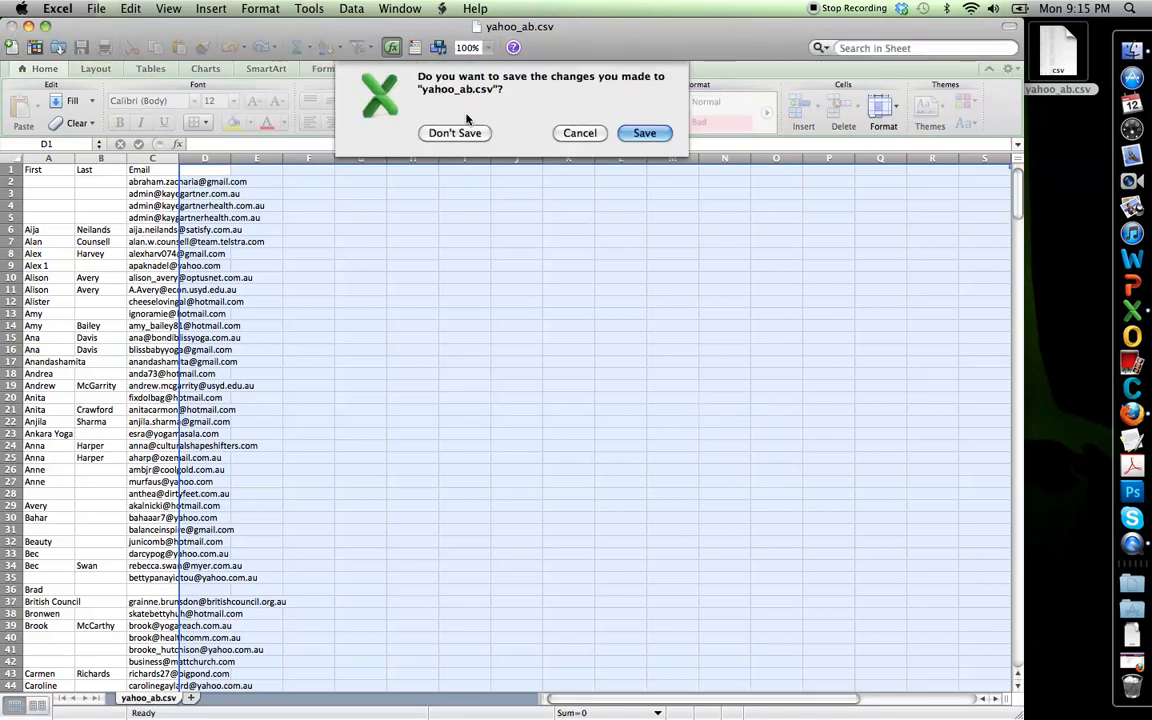
pyautogui.click(644, 132)
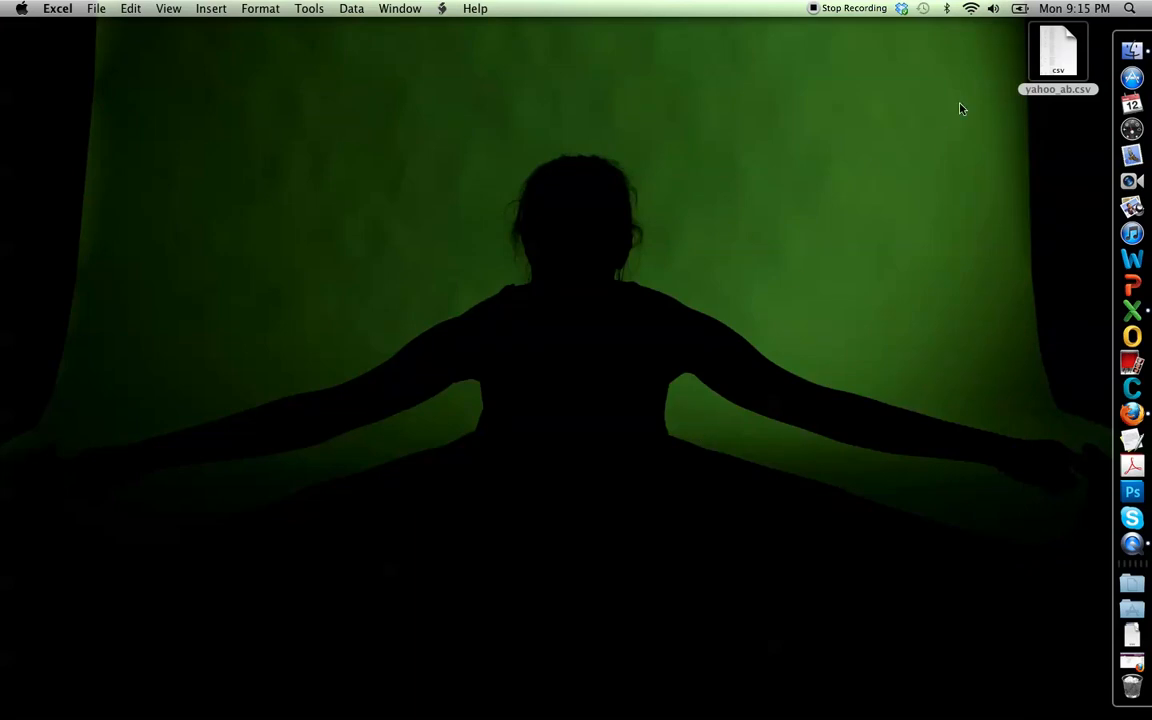
pyautogui.moveTo(1049, 97)
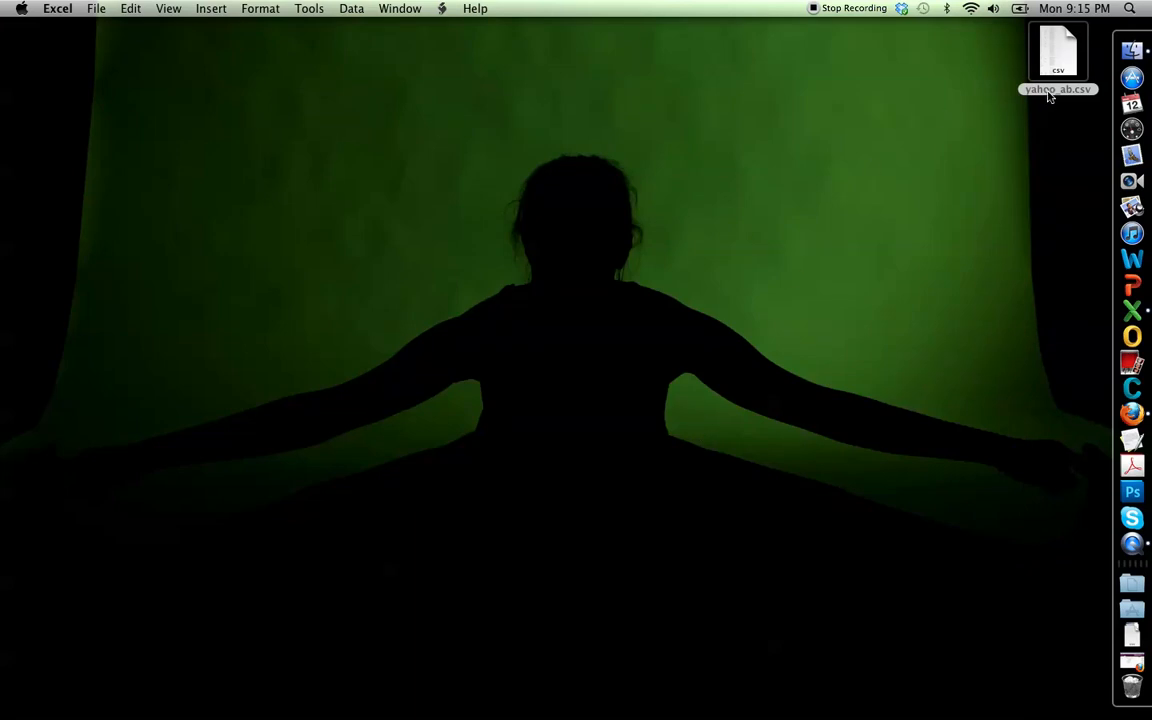